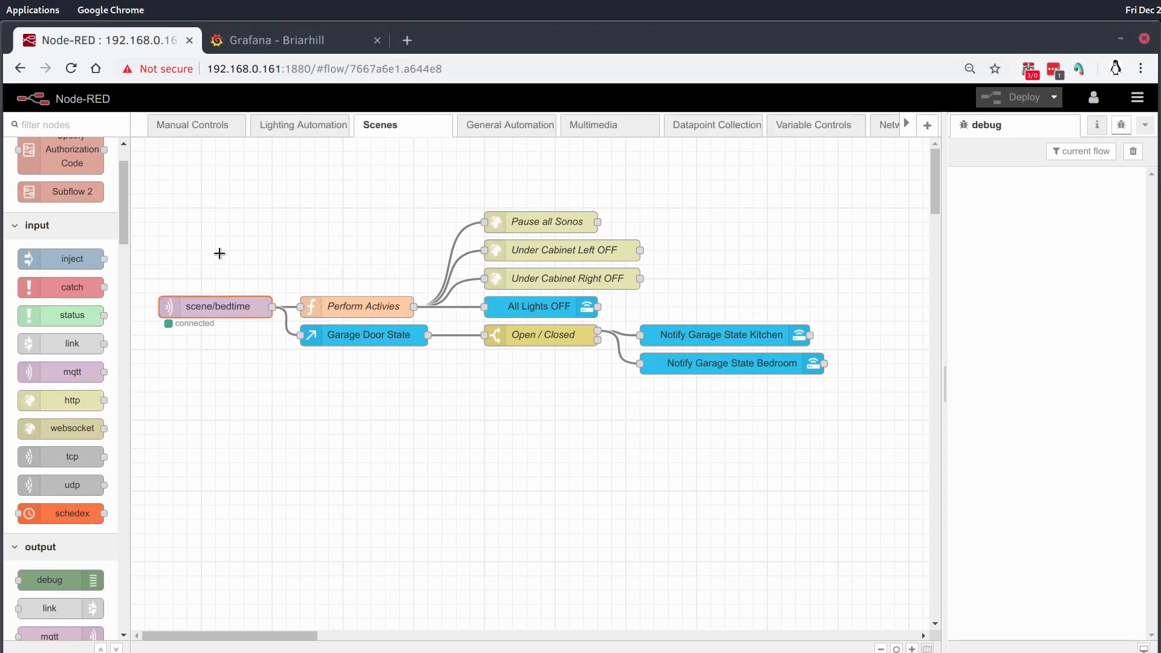
{"action": "mouse_move", "coordinate": [221, 279]}
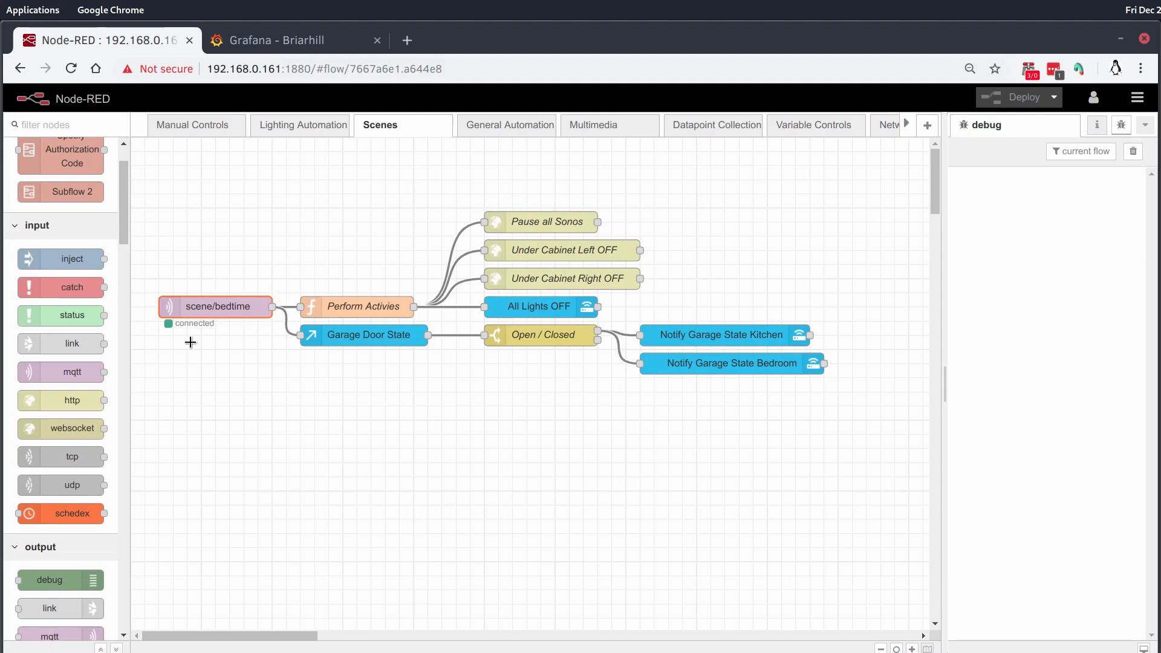
{"action": "mouse_move", "coordinate": [337, 303]}
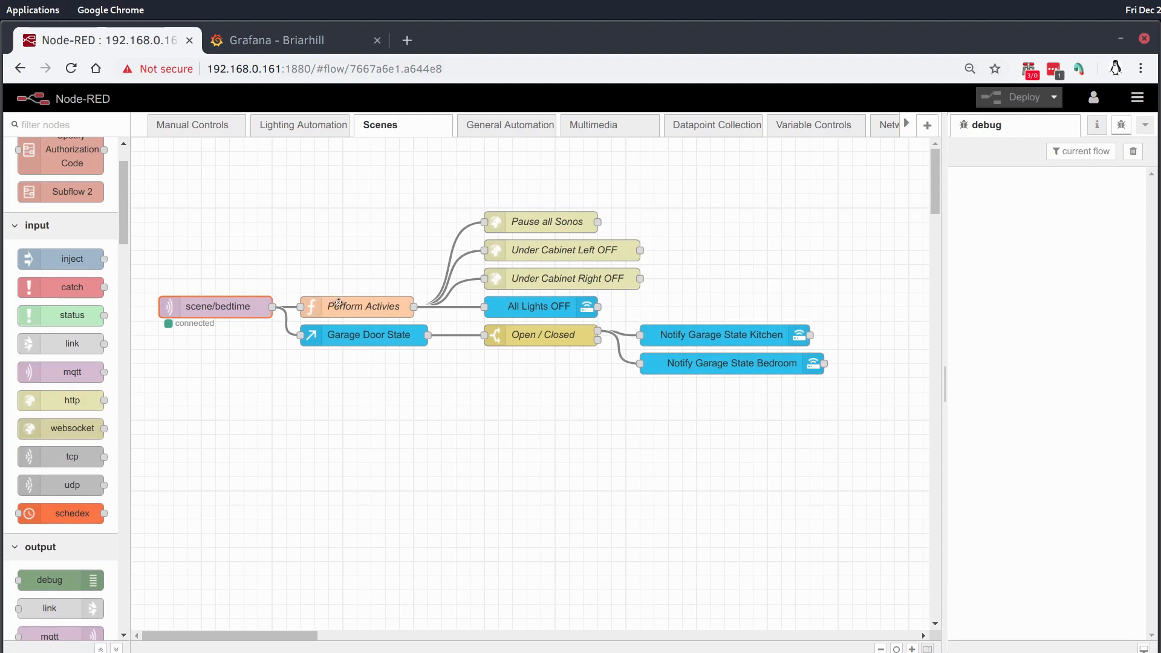
{"action": "double_click", "coordinate": [363, 307]}
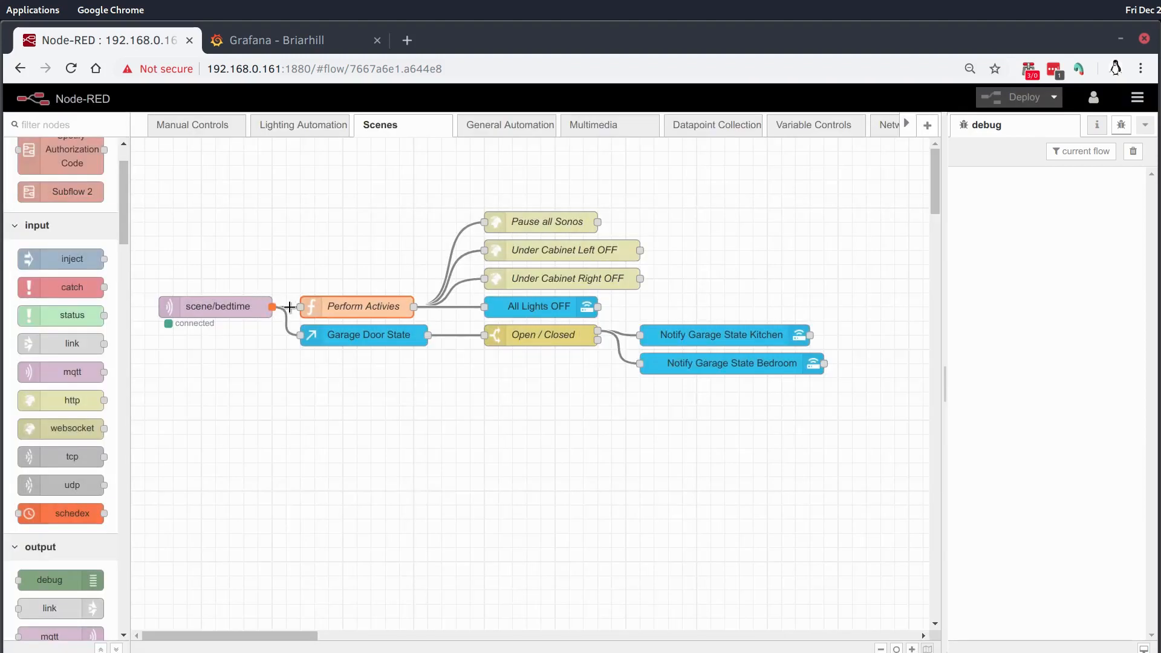
{"action": "mouse_move", "coordinate": [519, 258]}
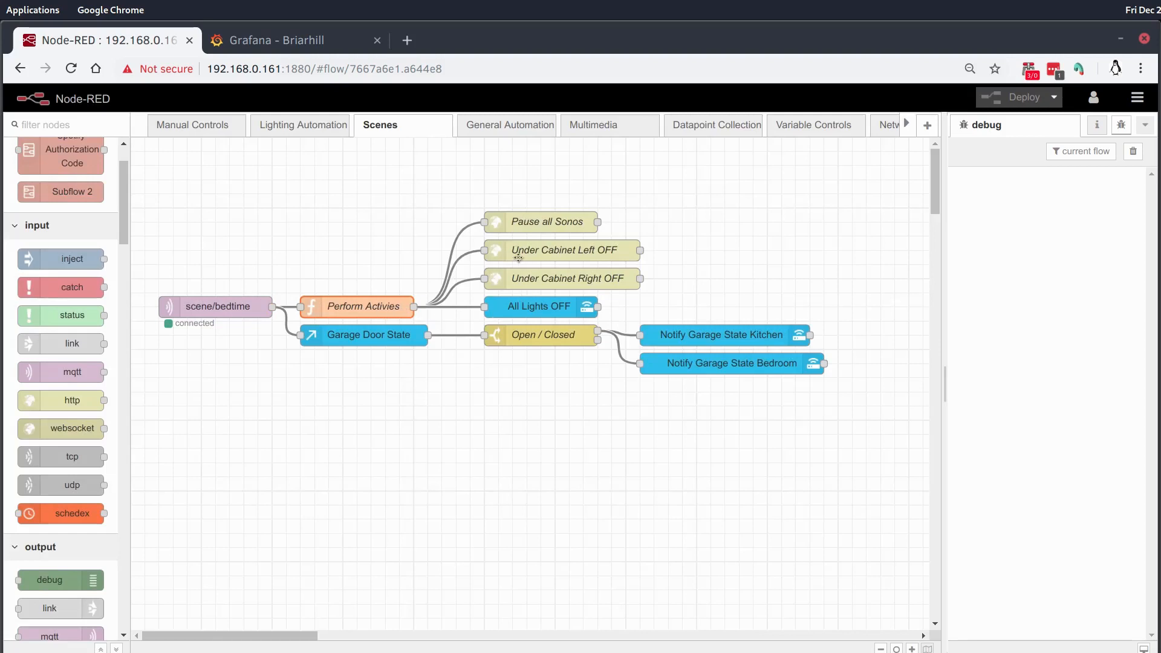
{"action": "mouse_move", "coordinate": [356, 306]}
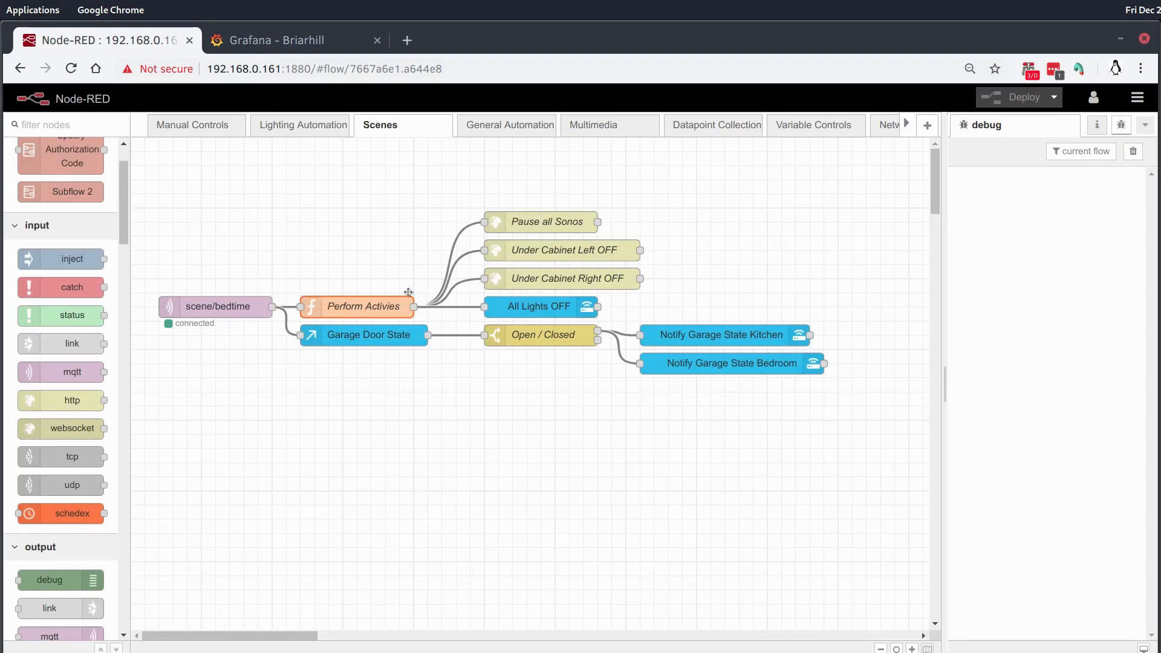
{"action": "mouse_move", "coordinate": [556, 249]}
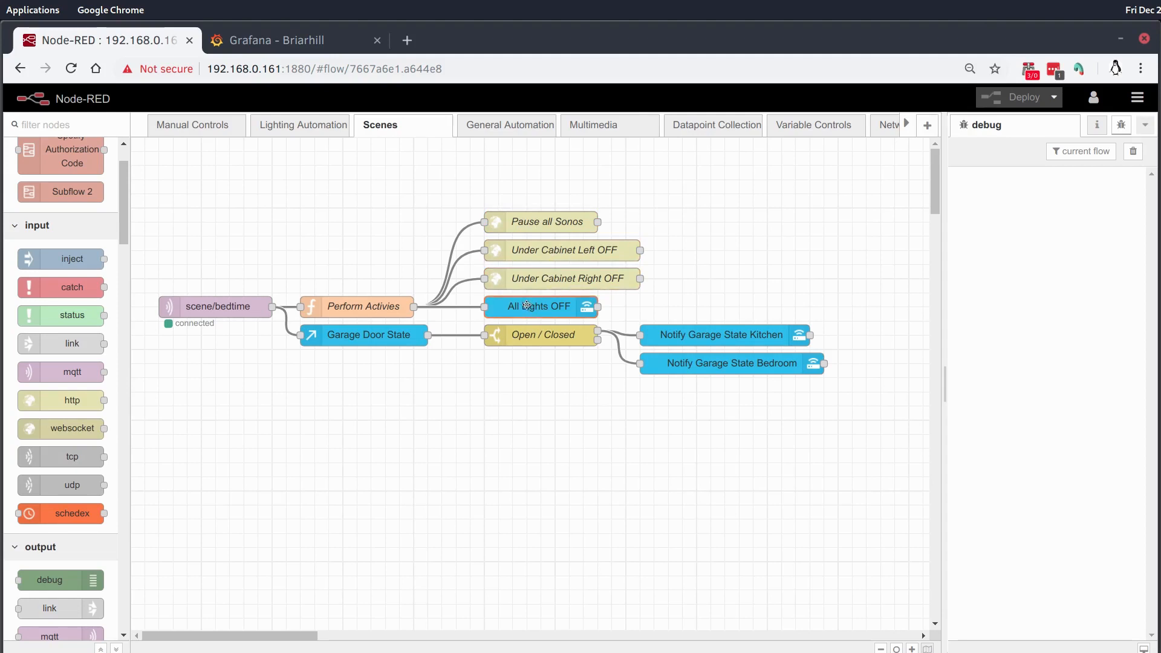
{"action": "left_click_drag", "start_coordinate": [280, 198], "coordinate": [678, 319]}
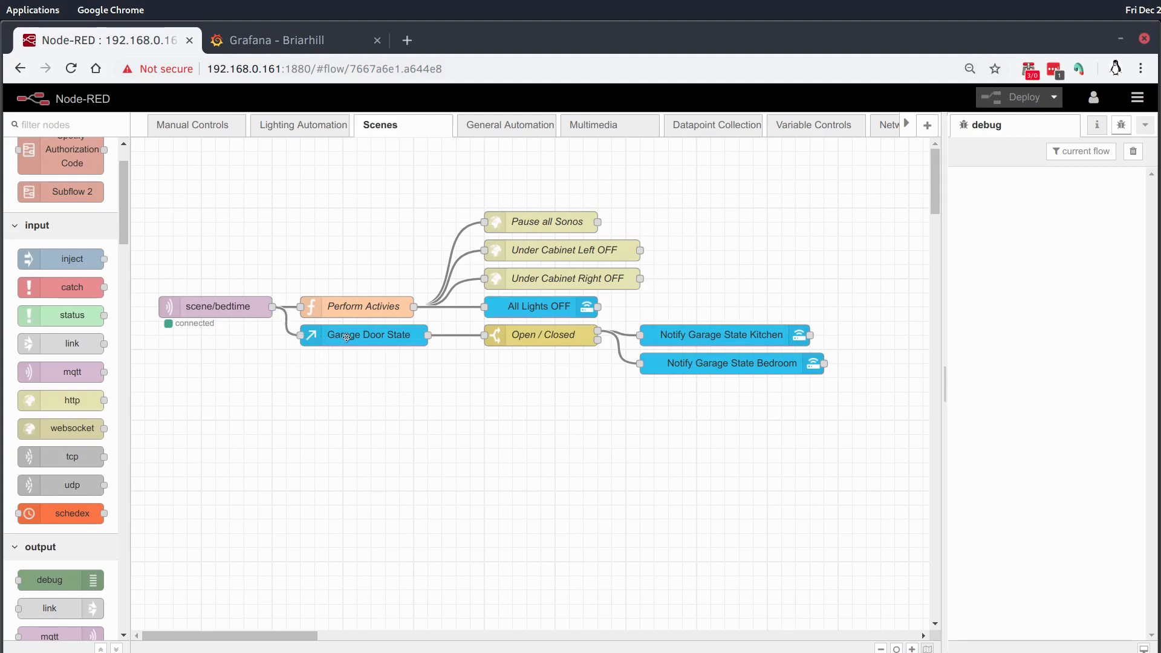
{"action": "double_click", "coordinate": [543, 335]}
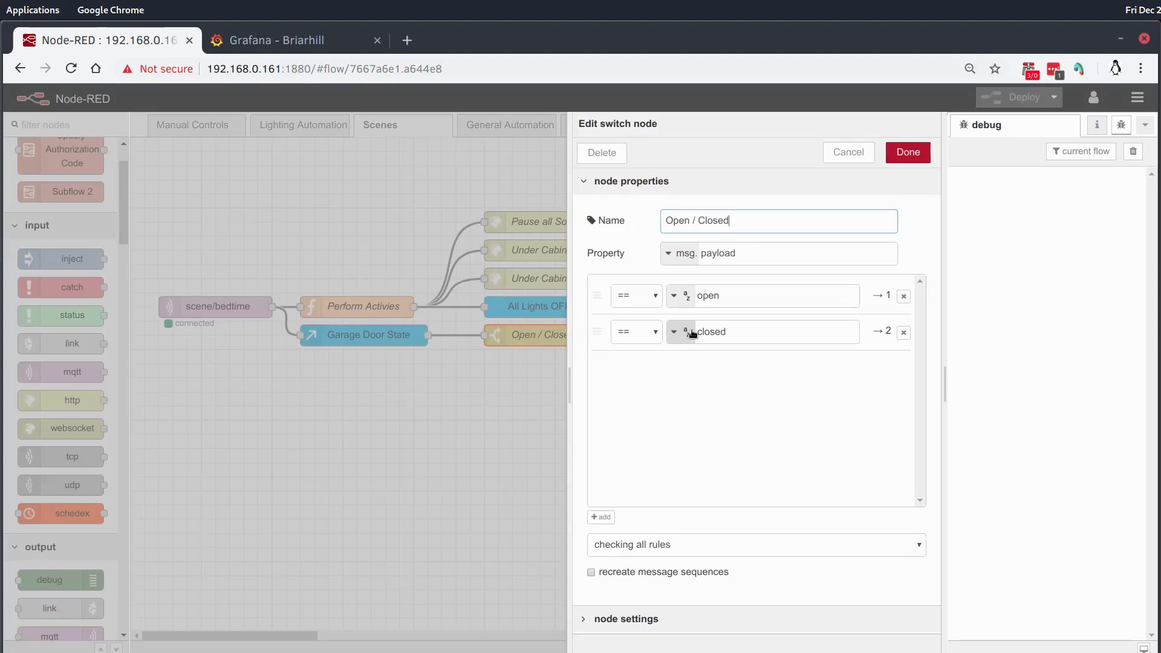
{"action": "left_click", "coordinate": [908, 152]}
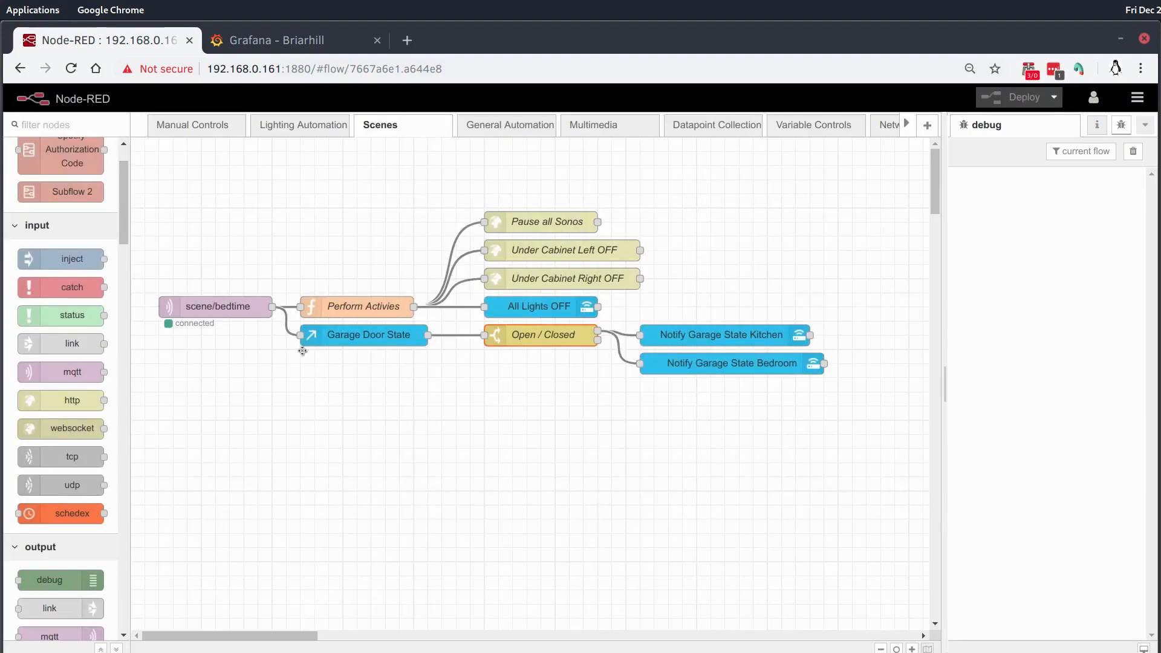
{"action": "mouse_move", "coordinate": [644, 336]}
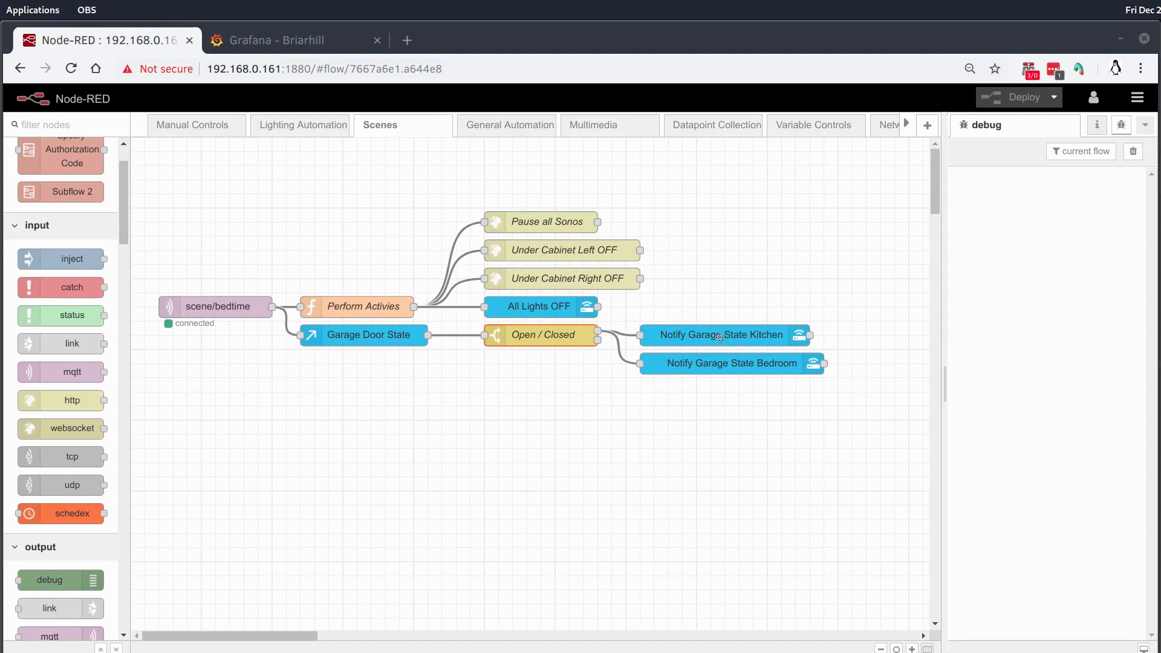
{"action": "double_click", "coordinate": [718, 335]}
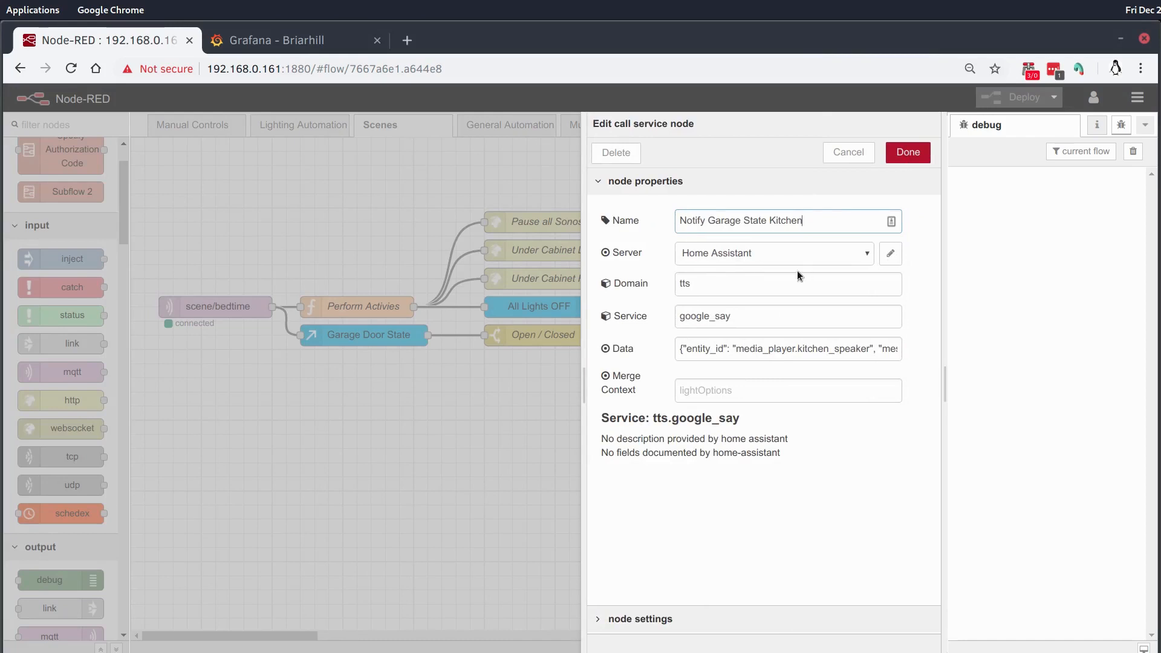
{"action": "left_click", "coordinate": [777, 317]}
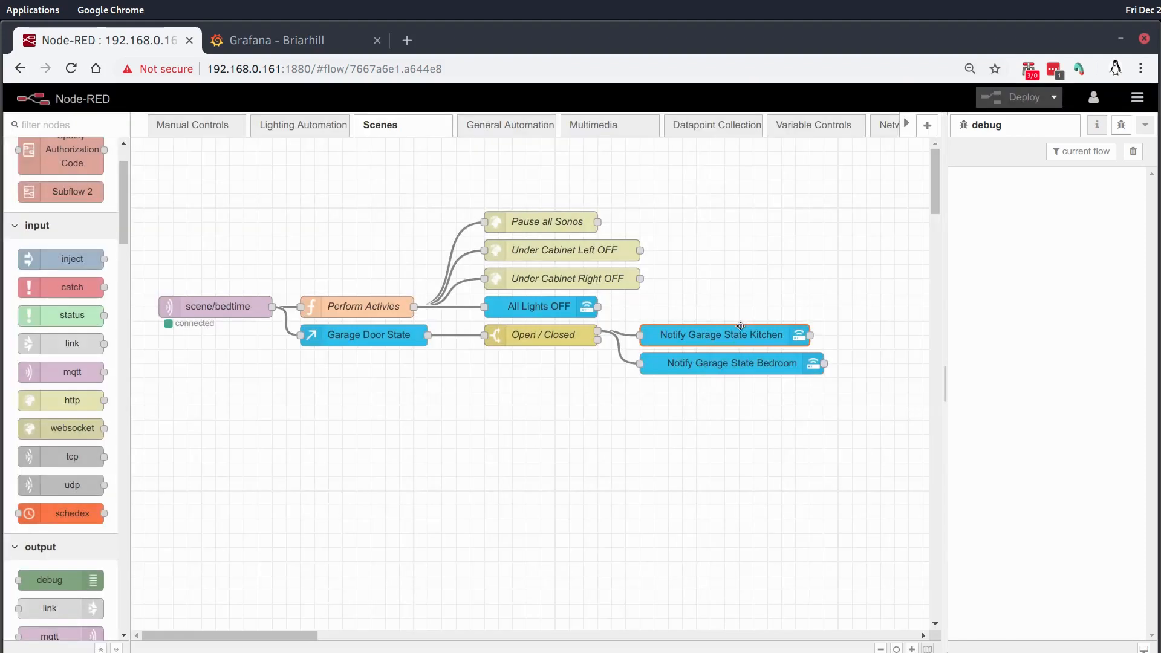
{"action": "mouse_move", "coordinate": [730, 336]}
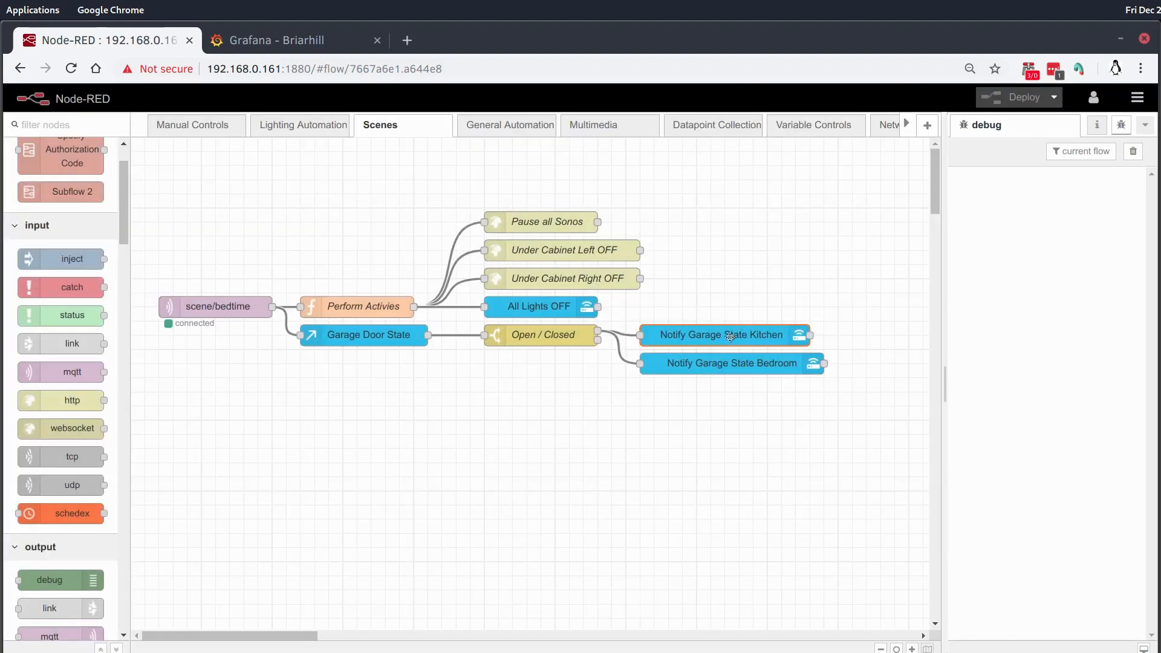